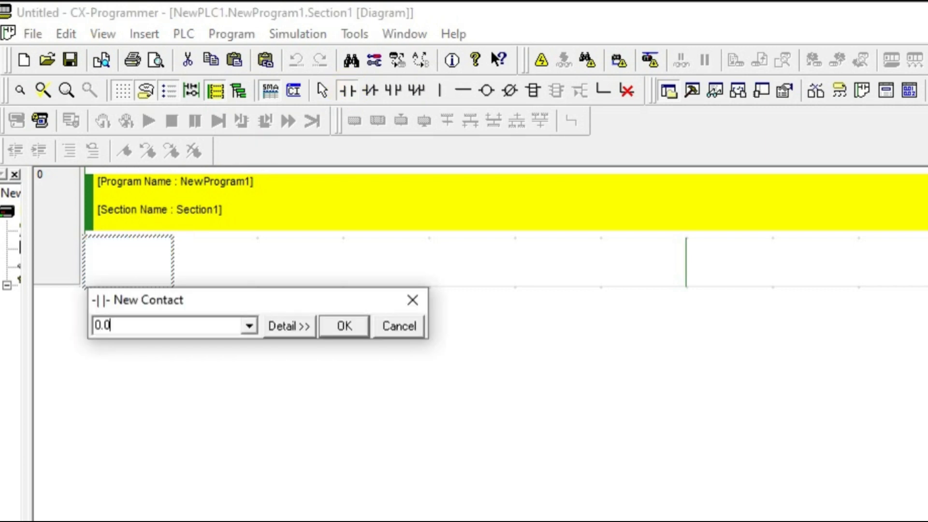
Step: Place contact 0.00 and an FLT instruction converting D100 to floating point in D200
{"action": "left_click", "coordinate": [343, 326]}
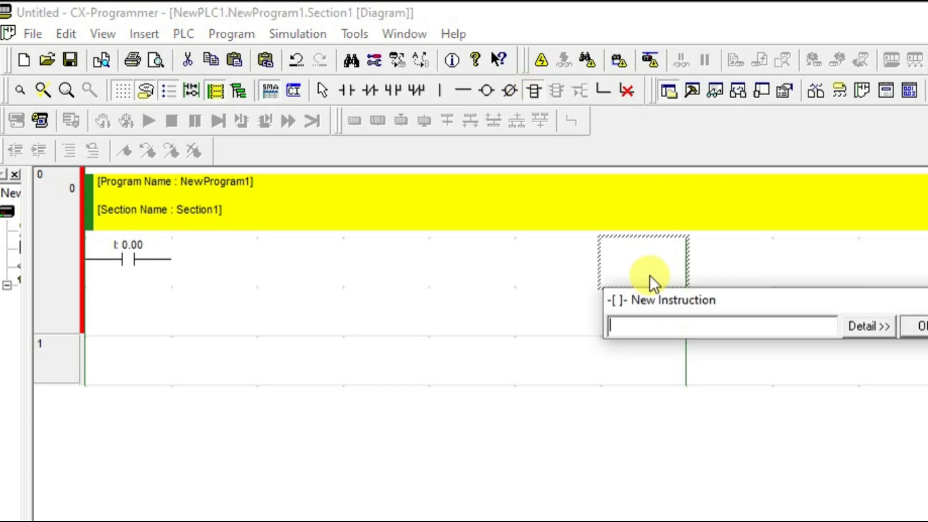
{"action": "type", "text": "FLT"}
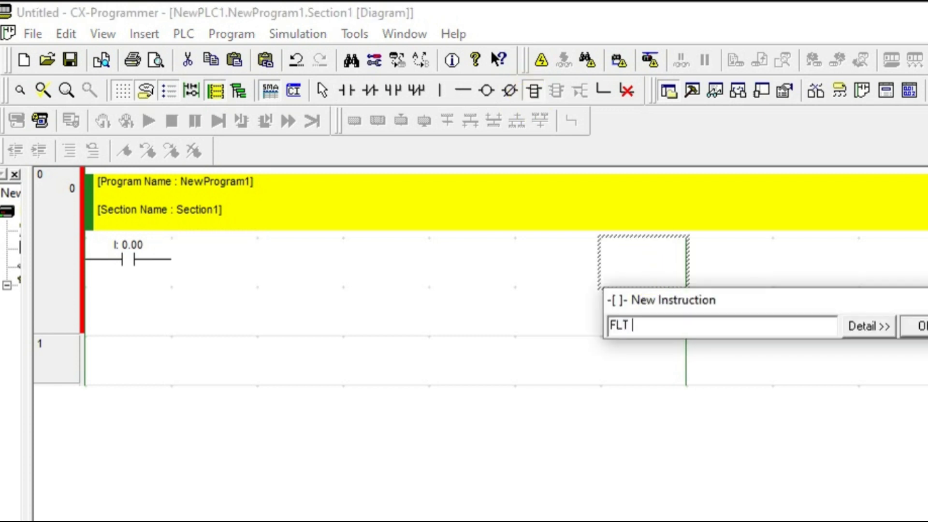
{"action": "type", "text": "D100 D2"}
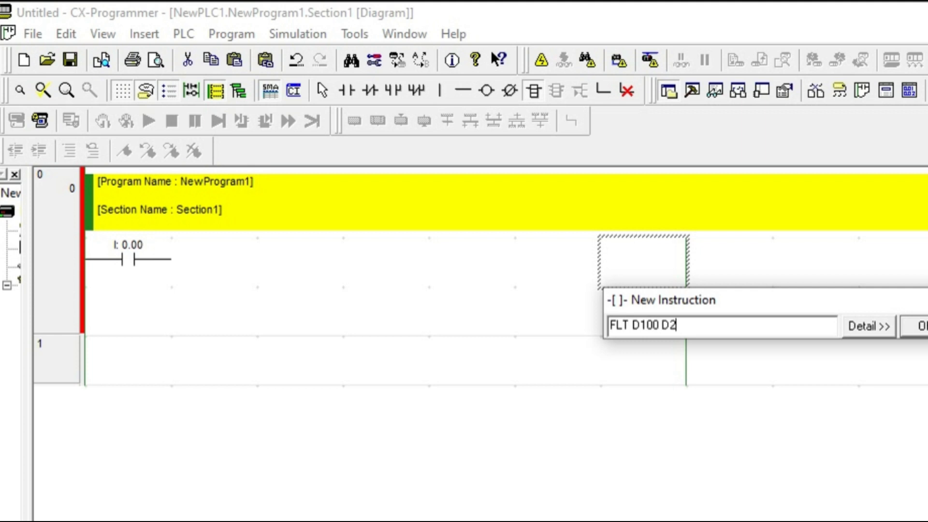
{"action": "key", "text": "Return"}
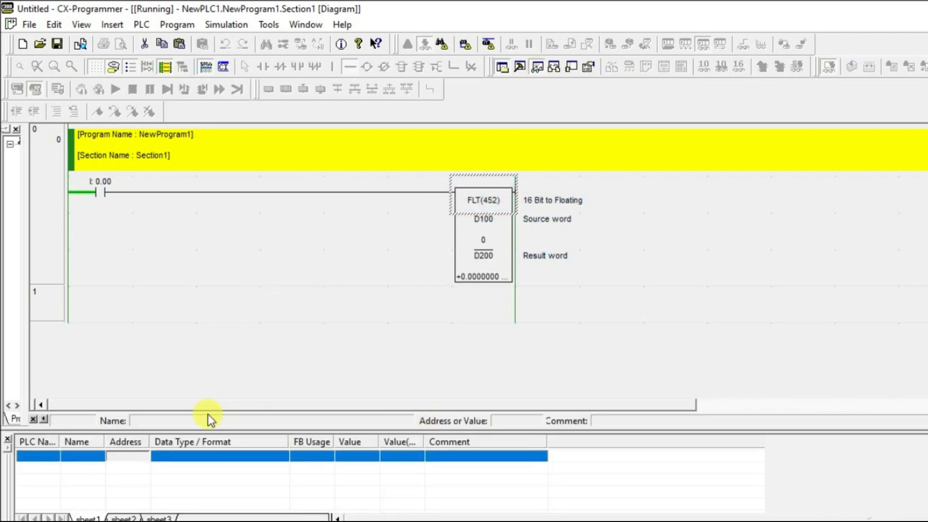
Step: Add D100 and D200 to the Watch window while online in the simulator
{"action": "type", "text": "D100"}
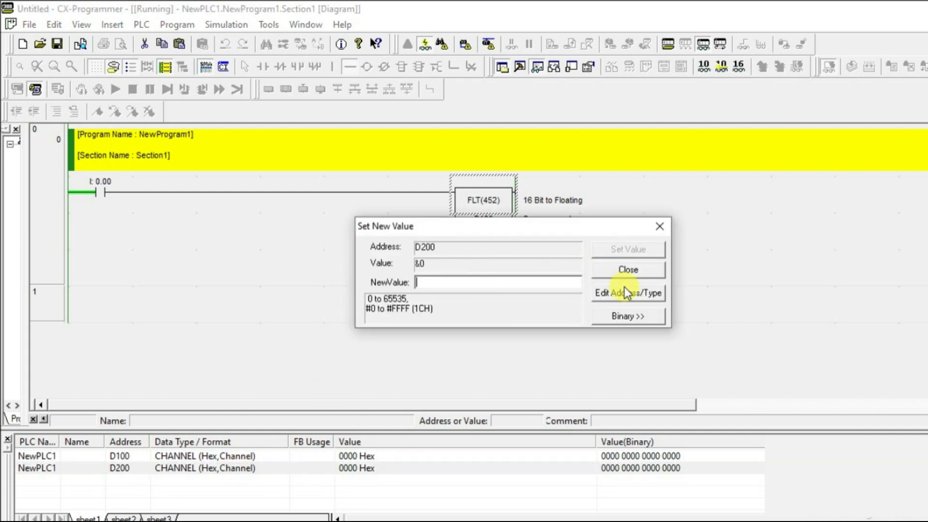
Step: Change the D200 watch entry to REAL floating-point format
{"action": "left_click", "coordinate": [628, 293]}
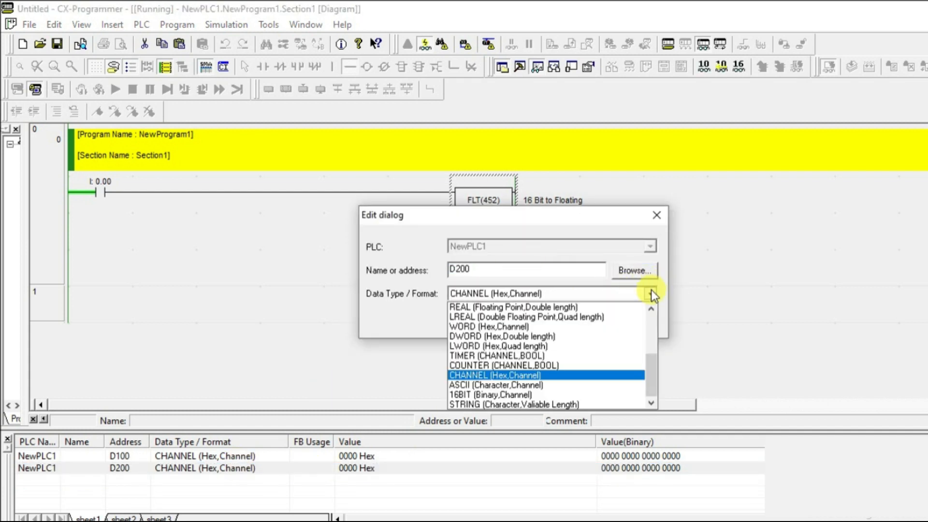
{"action": "left_click", "coordinate": [512, 307]}
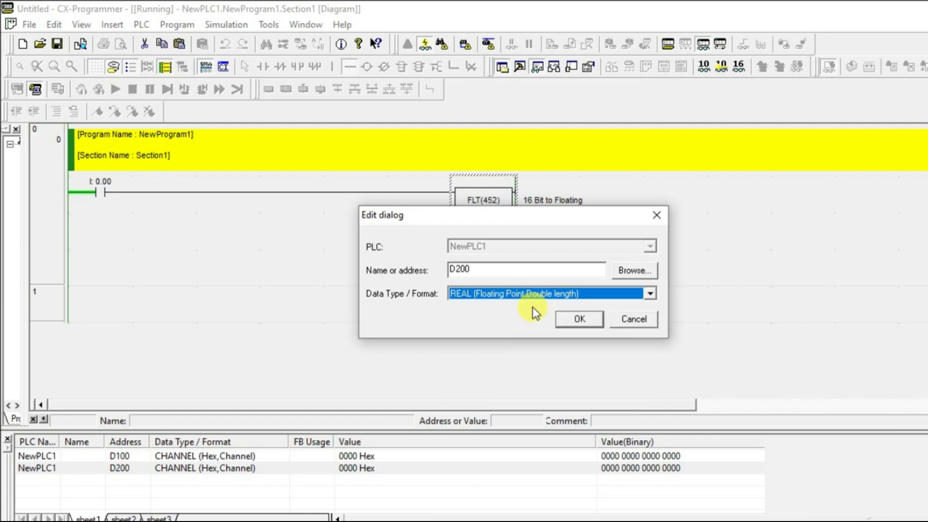
{"action": "left_click", "coordinate": [579, 319]}
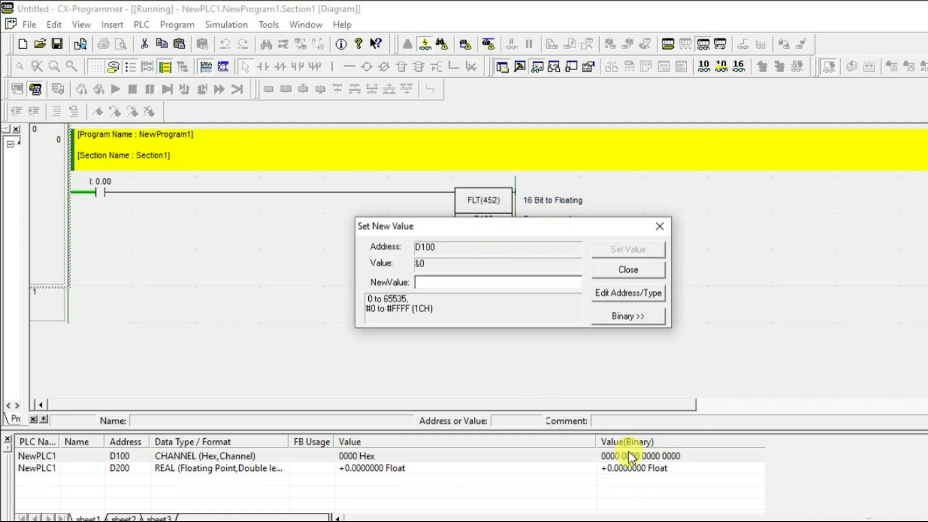
Step: Write 7654 into D100 and turn on contact 0.00 so D200 reads +7654.000
{"action": "type", "text": "76"}
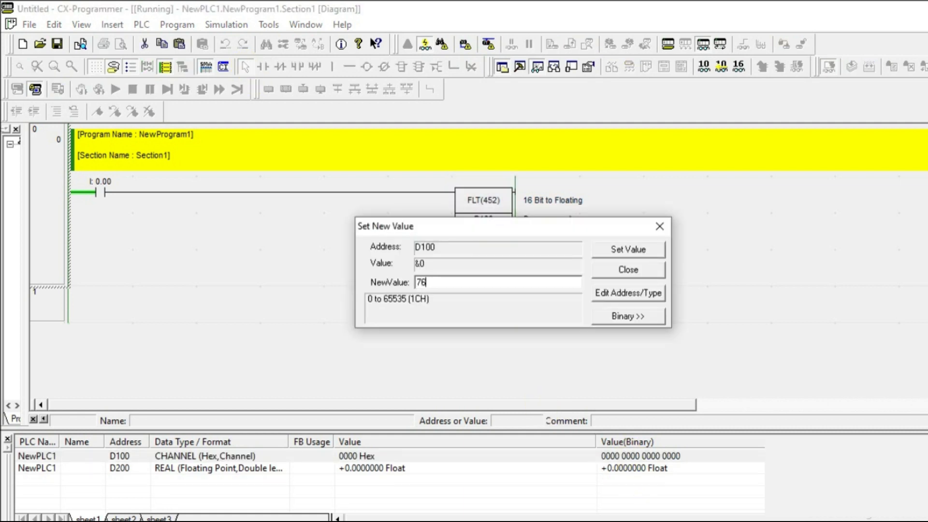
{"action": "left_click", "coordinate": [628, 250]}
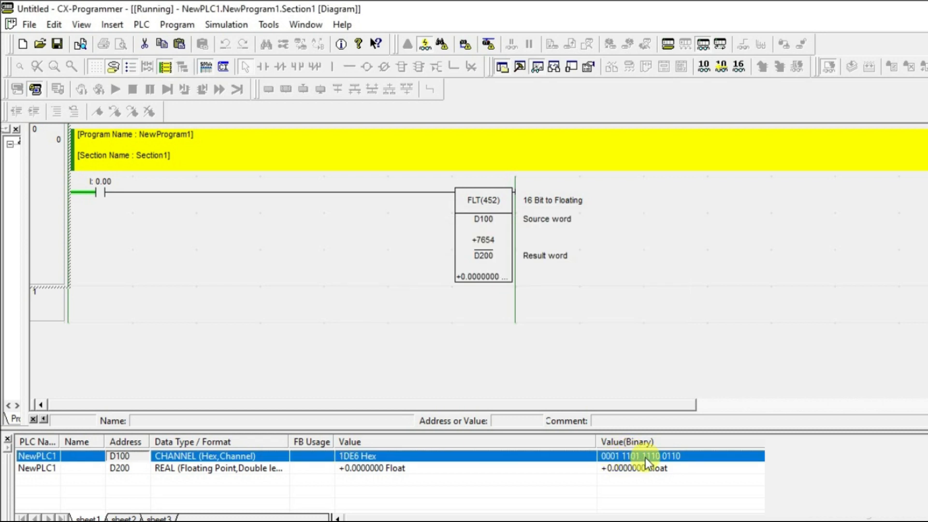
{"action": "left_click", "coordinate": [105, 192]}
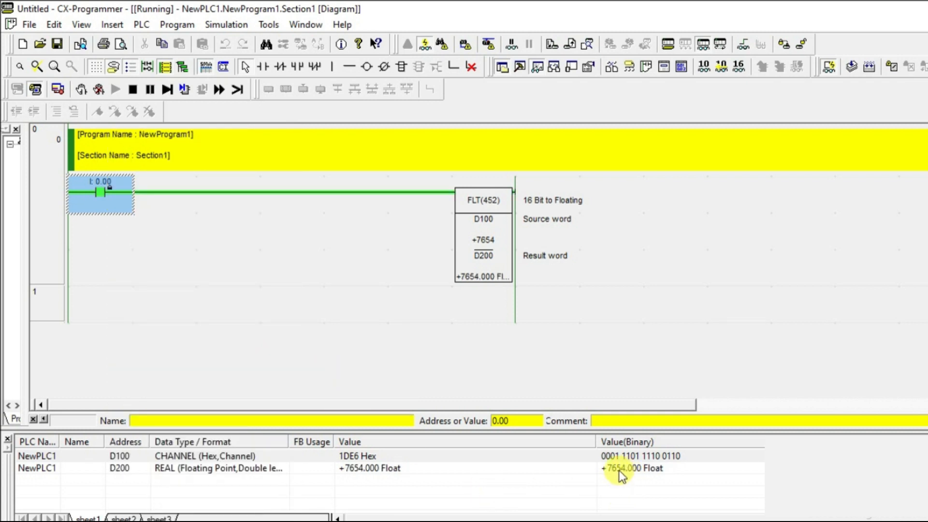
{"action": "mouse_move", "coordinate": [636, 485]}
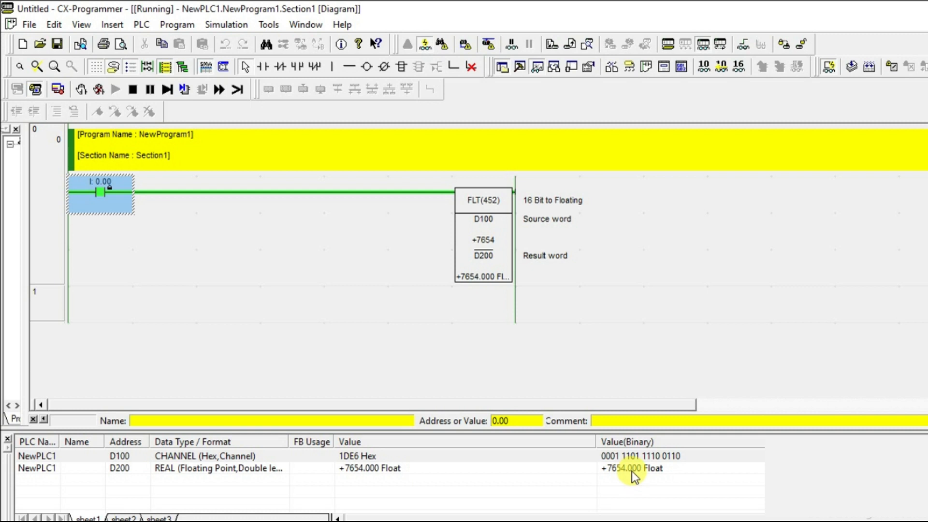
{"action": "mouse_move", "coordinate": [481, 237]}
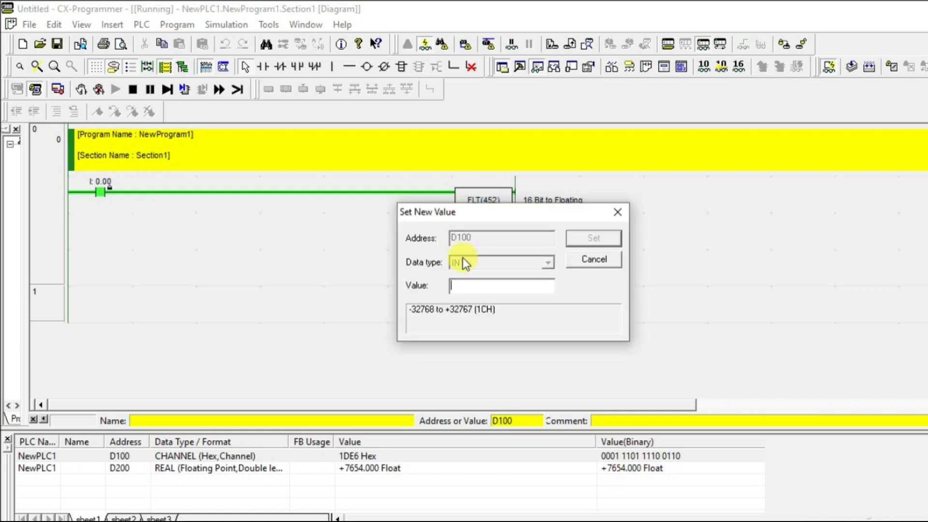
Step: Write the new value 6543 into D100
{"action": "type", "text": "6543"}
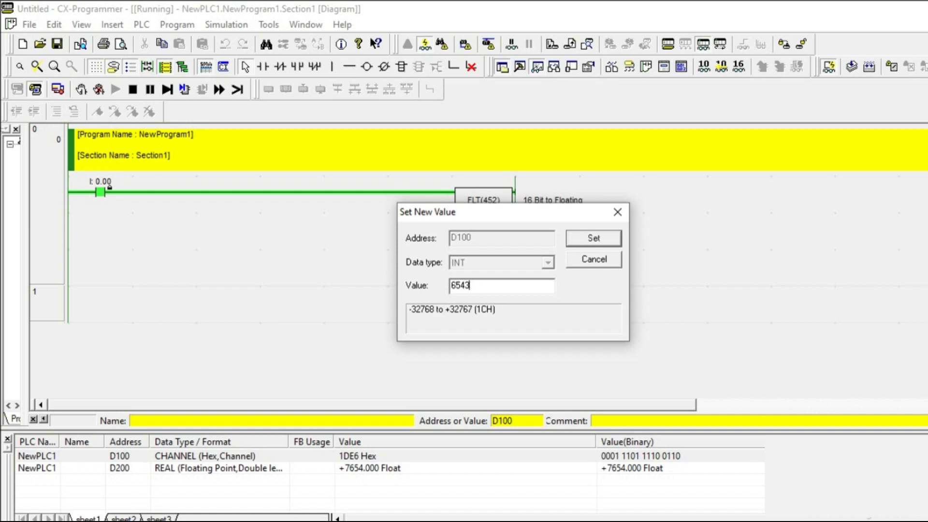
{"action": "left_click", "coordinate": [594, 238]}
{"action": "type", "text": "FLTL"}
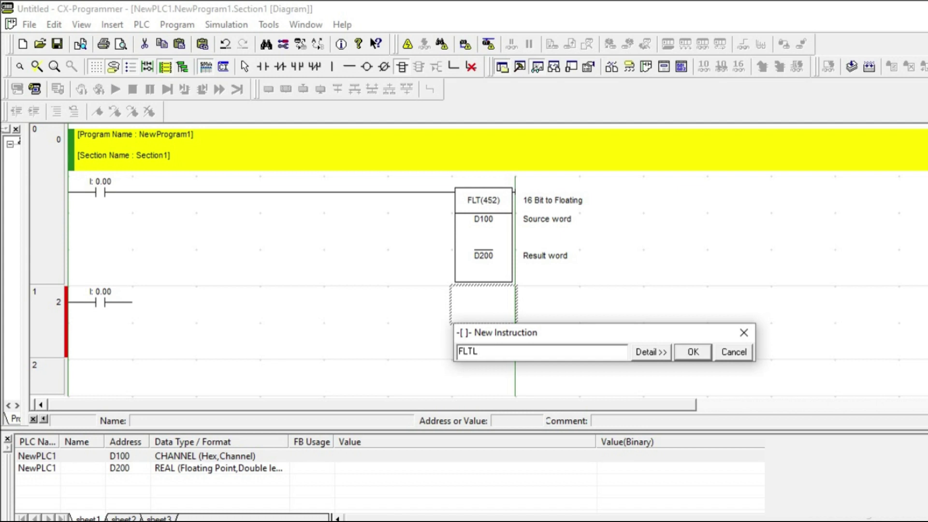
Step: Add D300 to the watch list and select the stray line on rung 0
{"action": "type", "text": "D"}
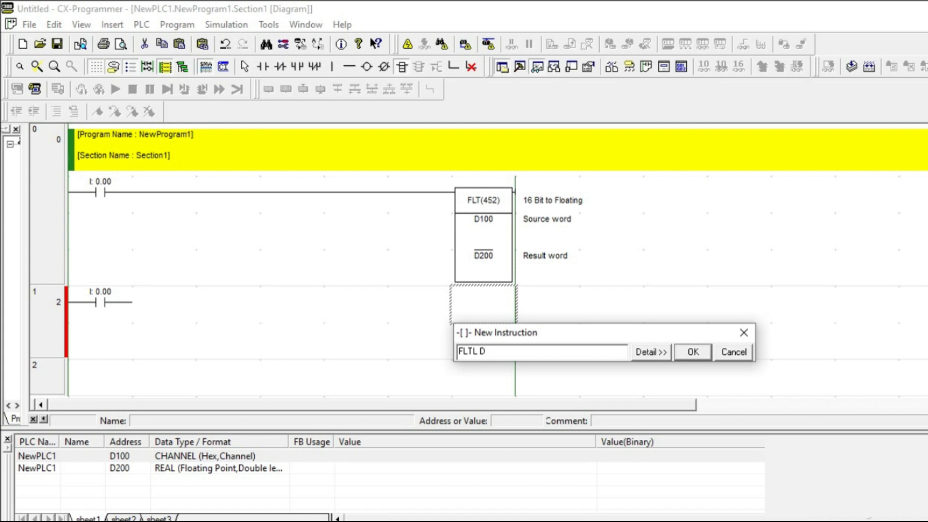
{"action": "type", "text": "300 D400"}
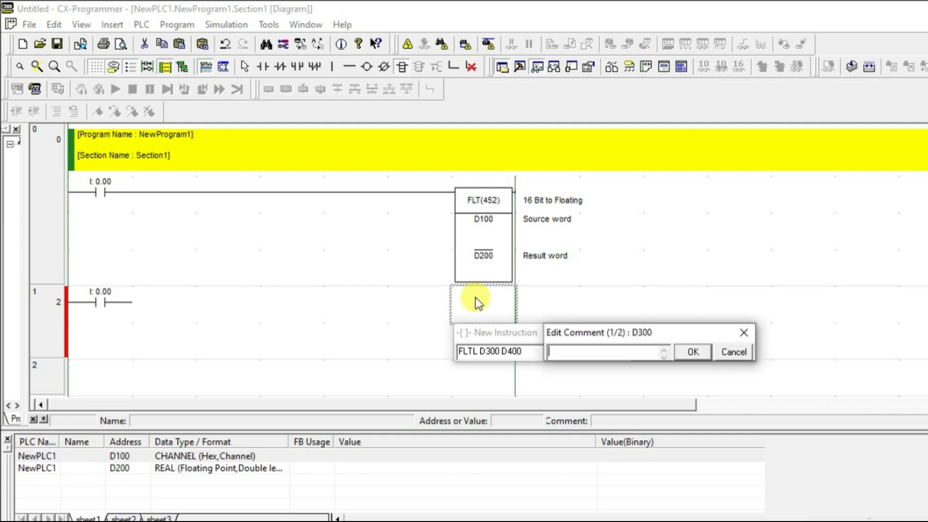
{"action": "left_click", "coordinate": [692, 351]}
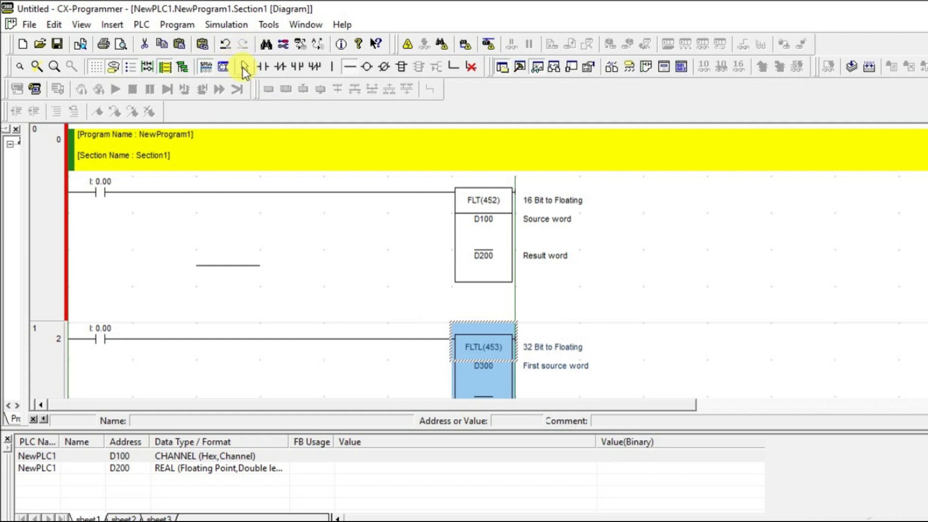
{"action": "left_click", "coordinate": [228, 267]}
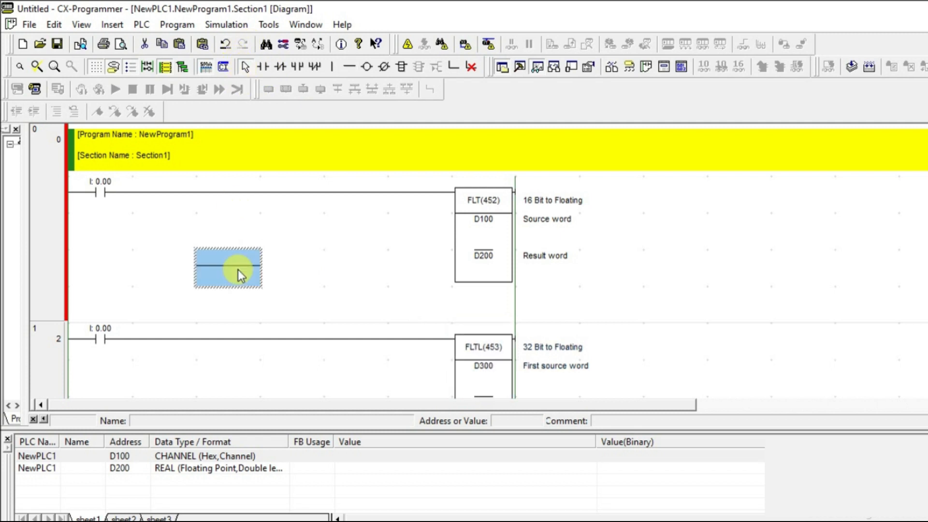
{"action": "left_click", "coordinate": [121, 467]}
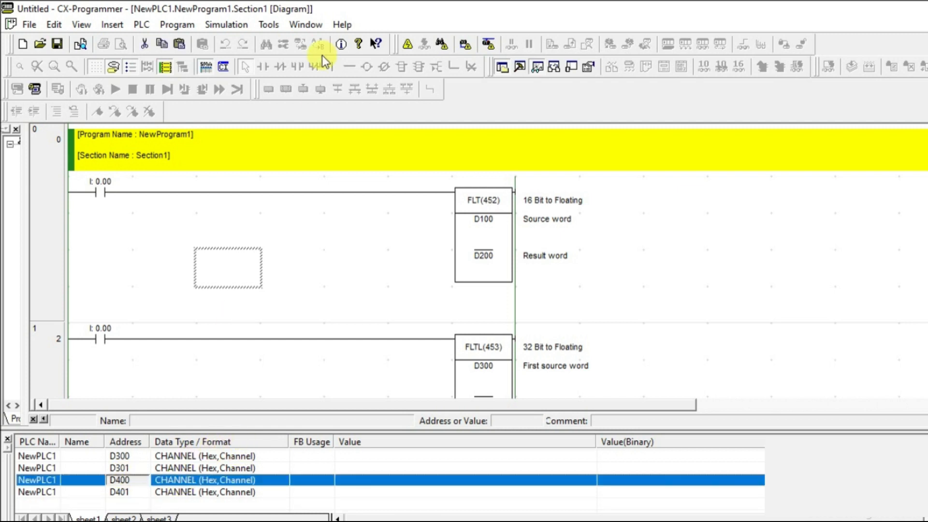
Step: Go online in the simulator and watch D400 and D401 as REAL floating point
{"action": "left_click", "coordinate": [226, 24]}
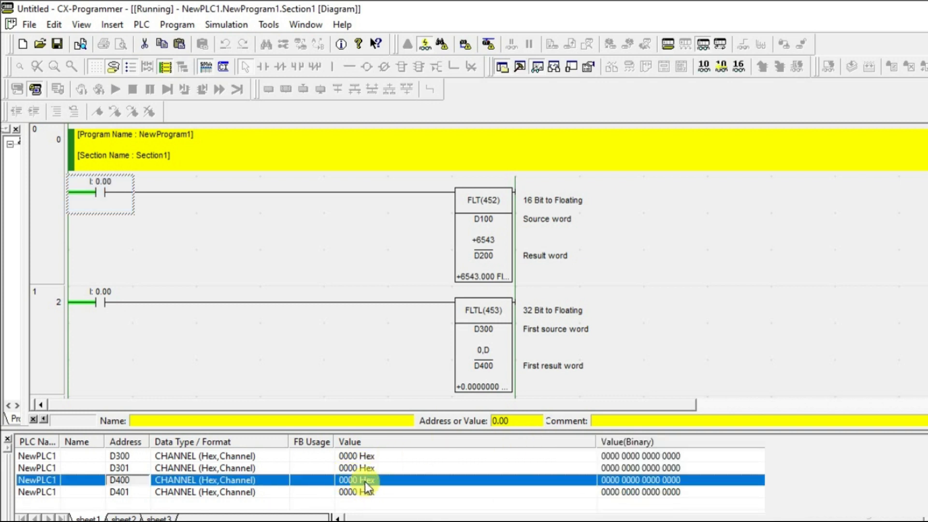
{"action": "double_click", "coordinate": [361, 479]}
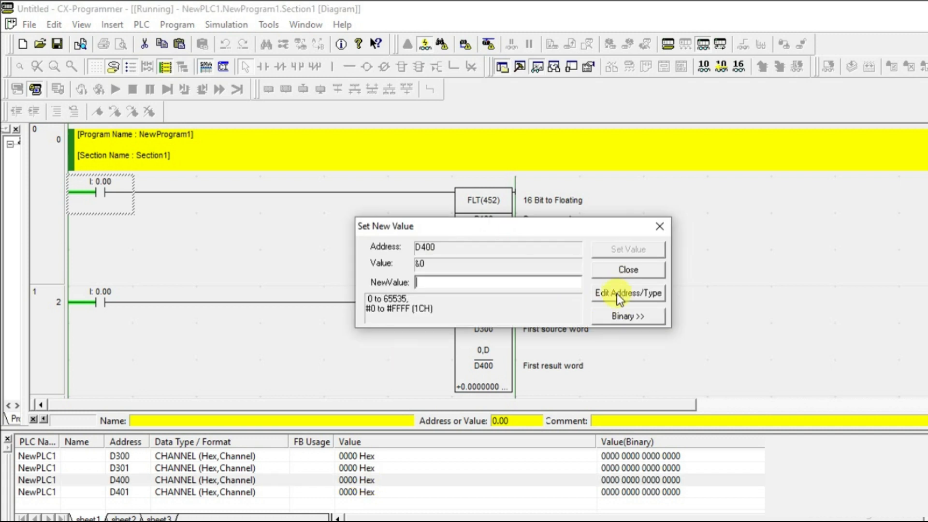
{"action": "left_click", "coordinate": [629, 292]}
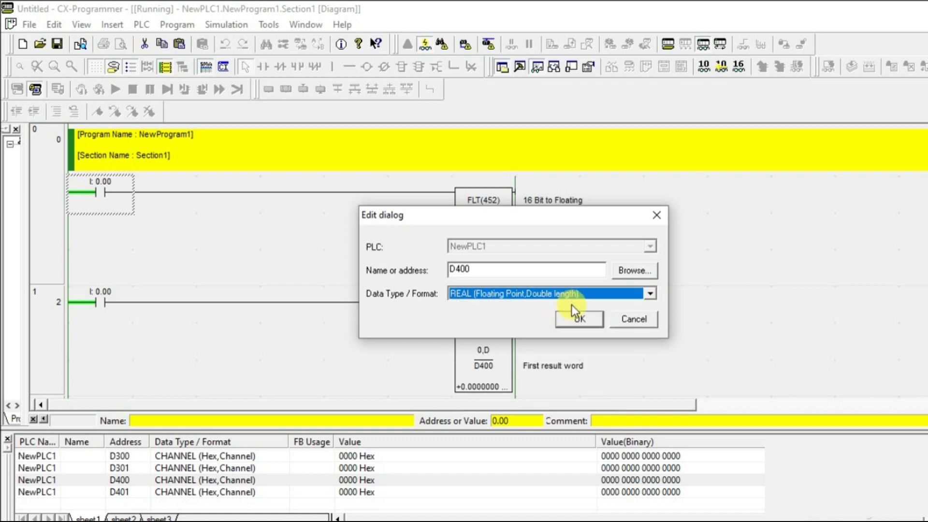
{"action": "left_click", "coordinate": [578, 319]}
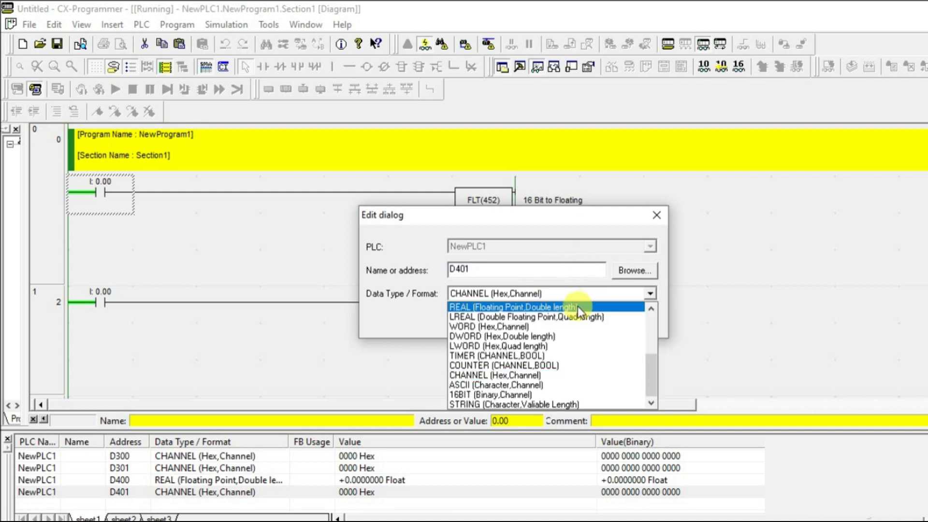
{"action": "left_click", "coordinate": [512, 307]}
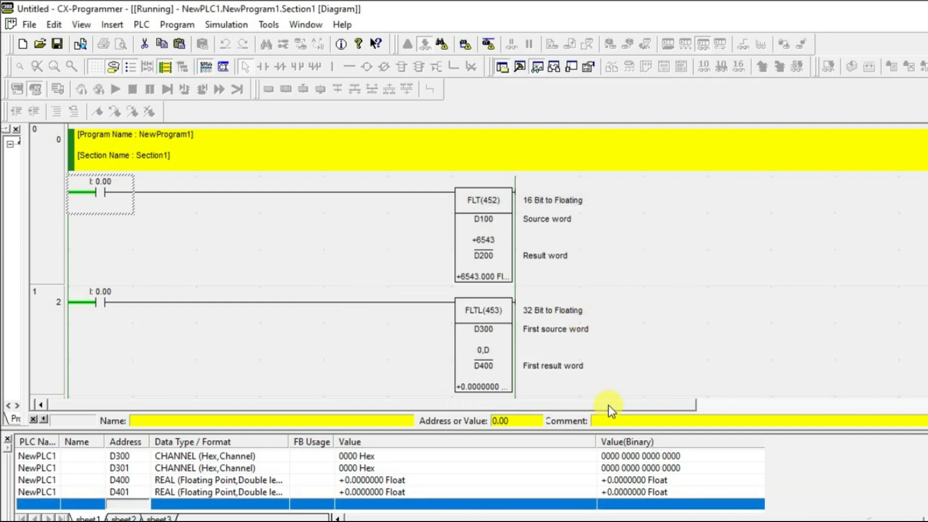
{"action": "mouse_move", "coordinate": [575, 395]}
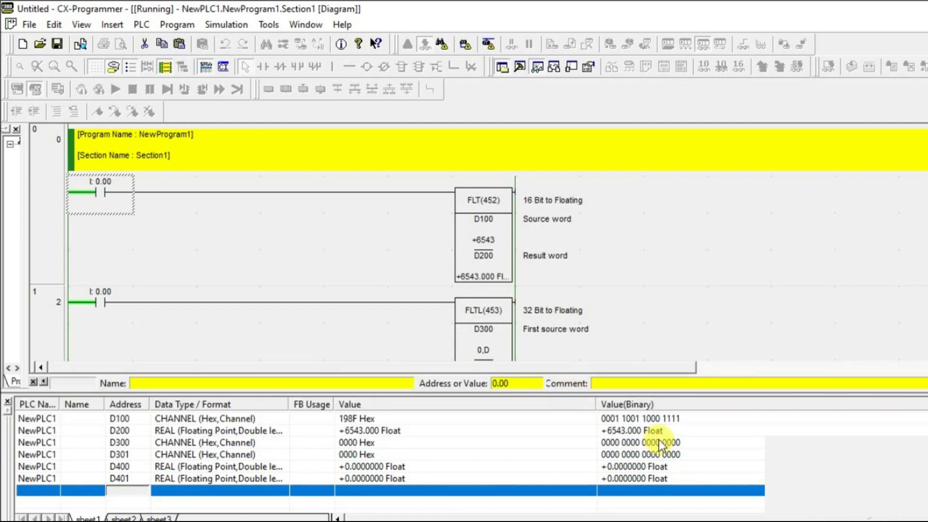
Step: Inspect the Set Value dialogs for D300 and D100 from the ladder and cancel without changes
{"action": "left_click", "coordinate": [483, 329]}
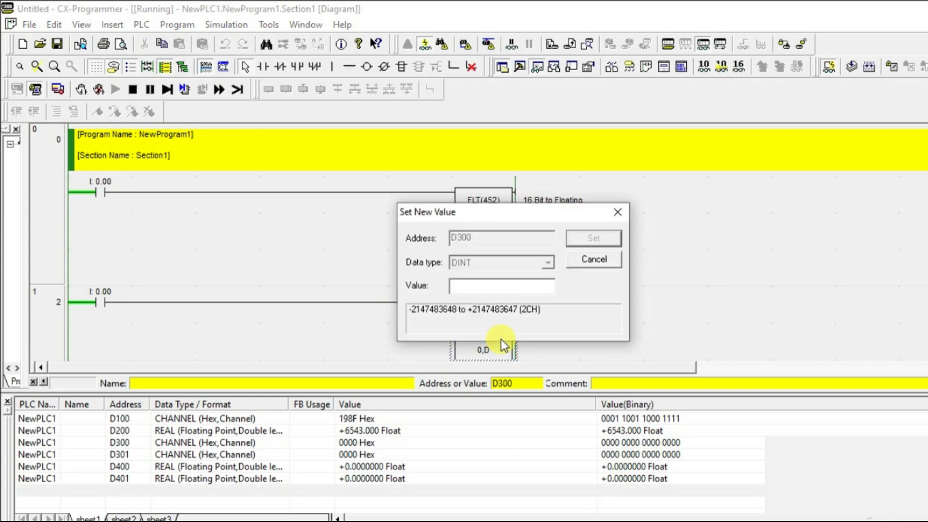
{"action": "left_click", "coordinate": [594, 259]}
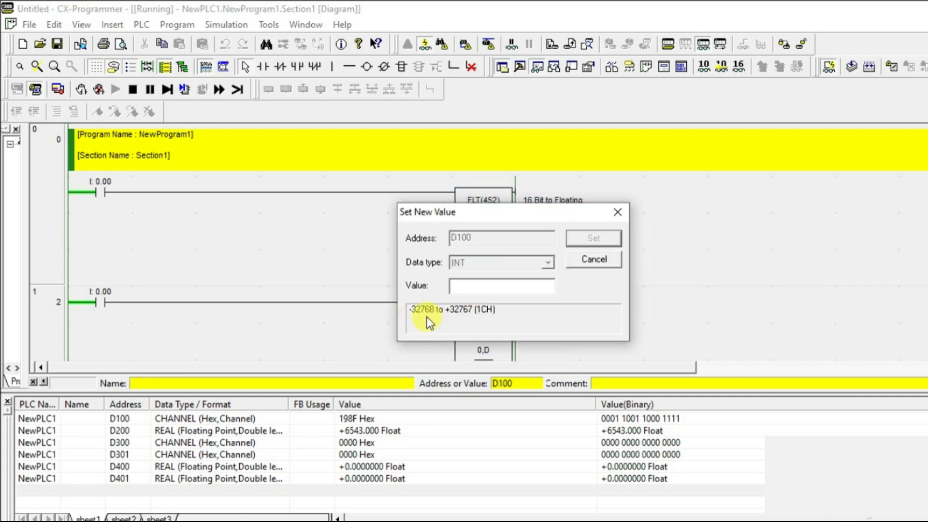
{"action": "mouse_move", "coordinate": [444, 319]}
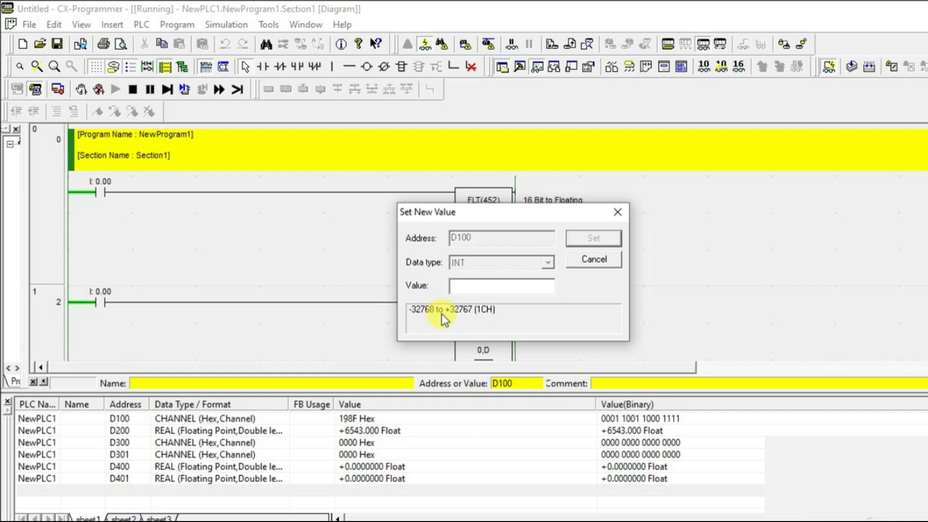
{"action": "left_click", "coordinate": [593, 258]}
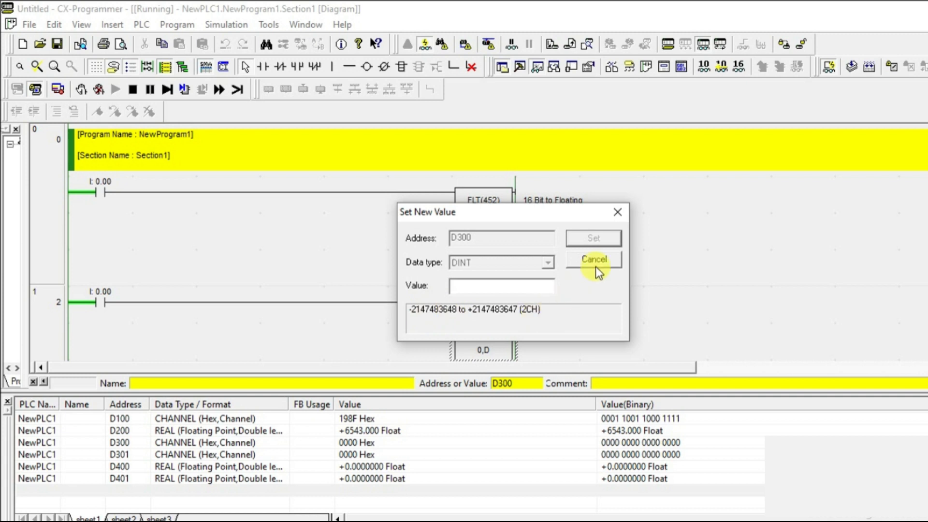
{"action": "left_click", "coordinate": [594, 259]}
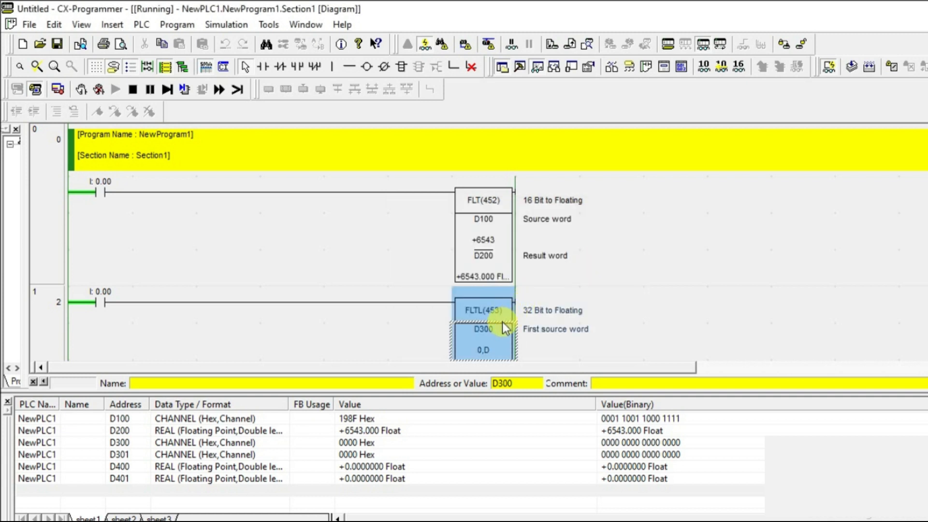
{"action": "left_click", "coordinate": [626, 443]}
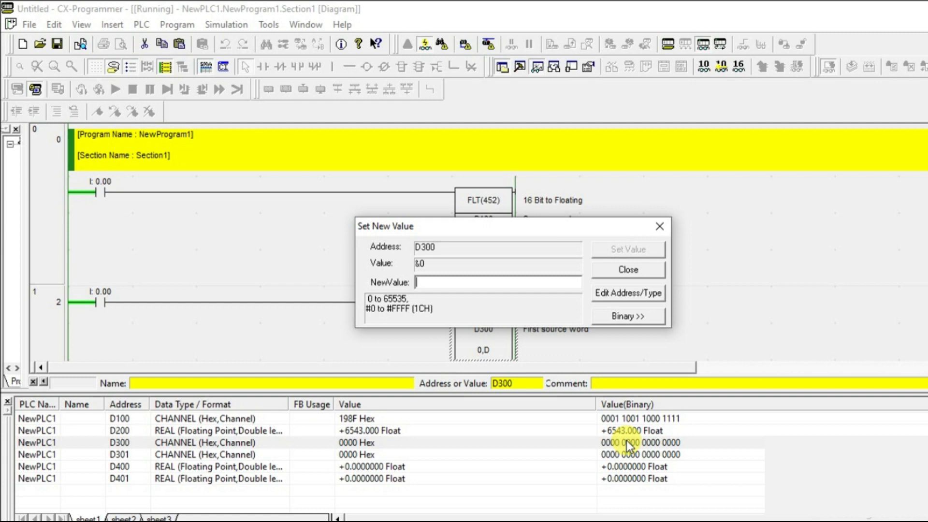
Step: Write new values into D300 and 4321 into D301, giving 2311 Hex and 10E1 Hex
{"action": "type", "text": "89765"}
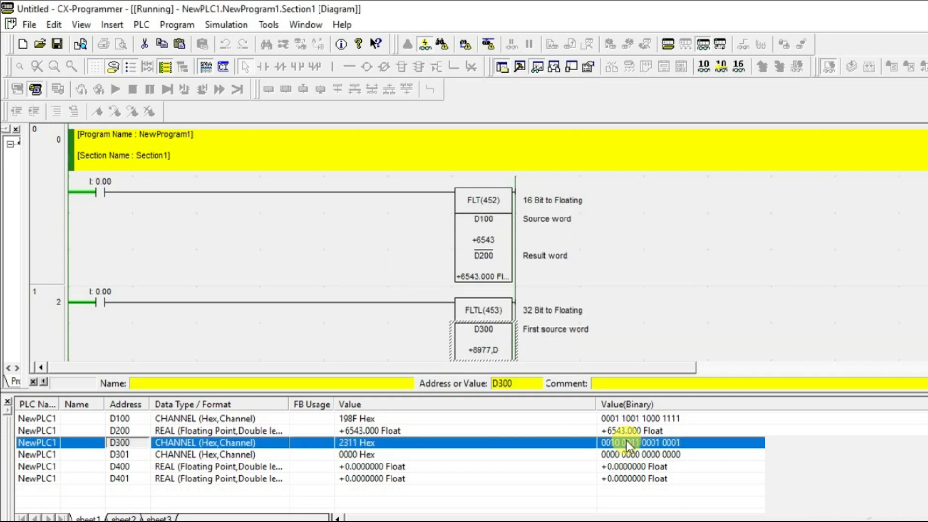
{"action": "double_click", "coordinate": [632, 454]}
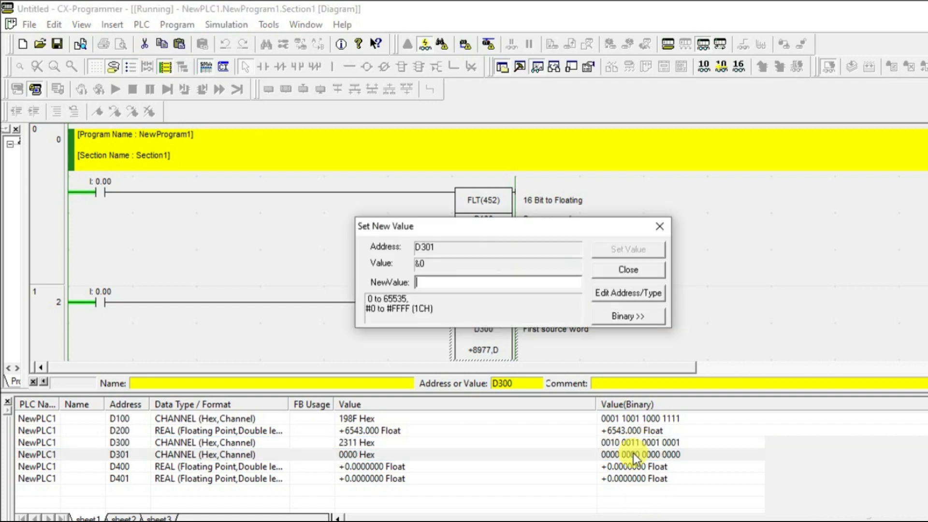
{"action": "type", "text": "T"}
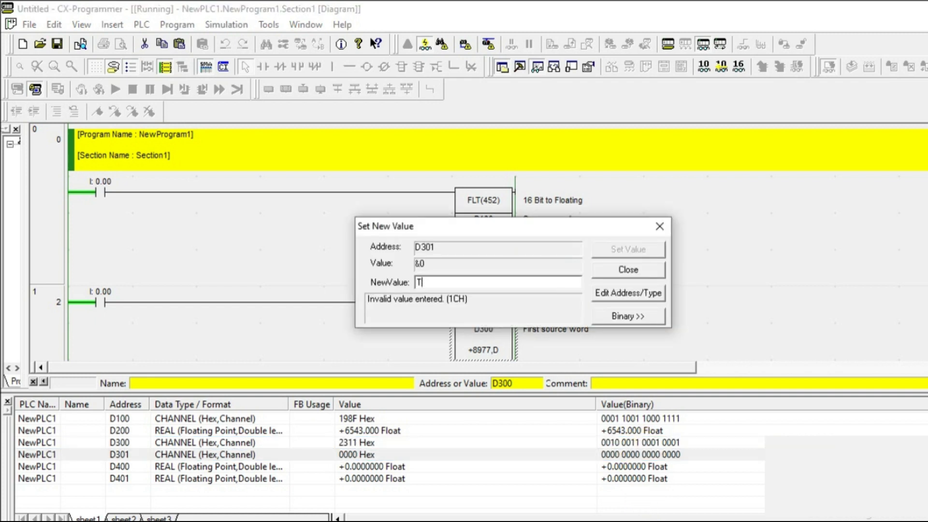
{"action": "type", "text": "4321"}
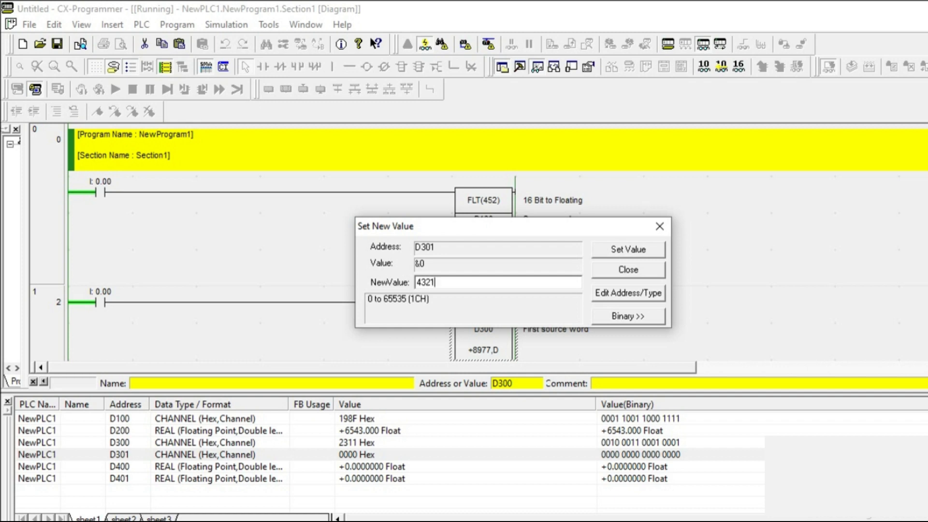
{"action": "left_click", "coordinate": [628, 249]}
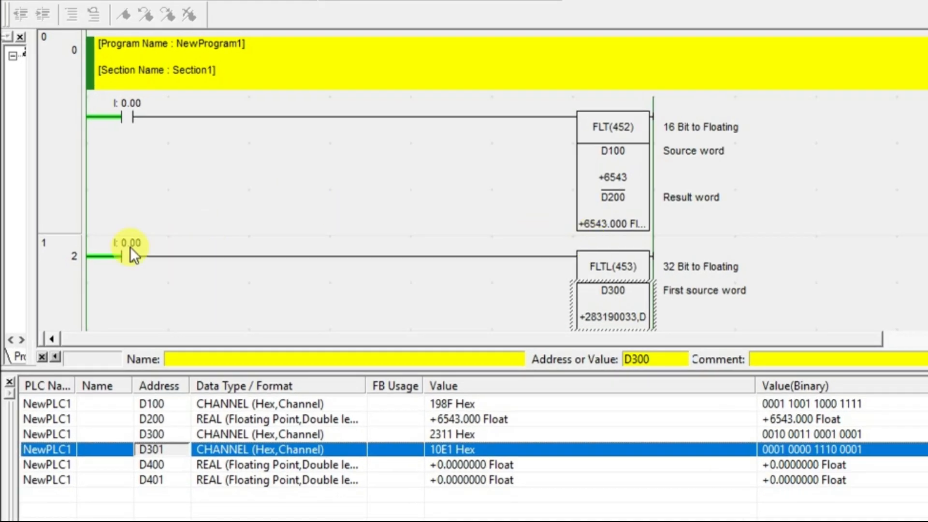
Step: Force input 0.00 on so D400 shows the FLTL result +2.831900e+008
{"action": "right_click", "coordinate": [119, 257]}
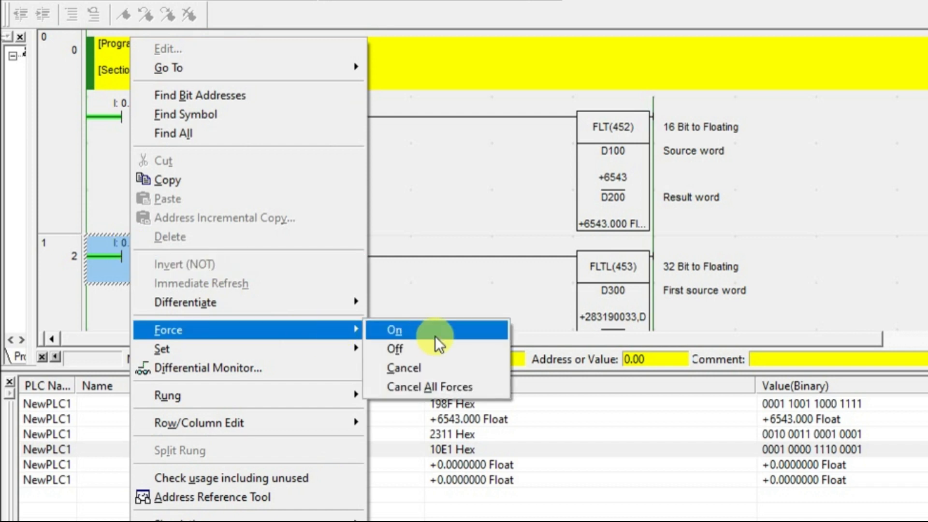
{"action": "left_click", "coordinate": [395, 331]}
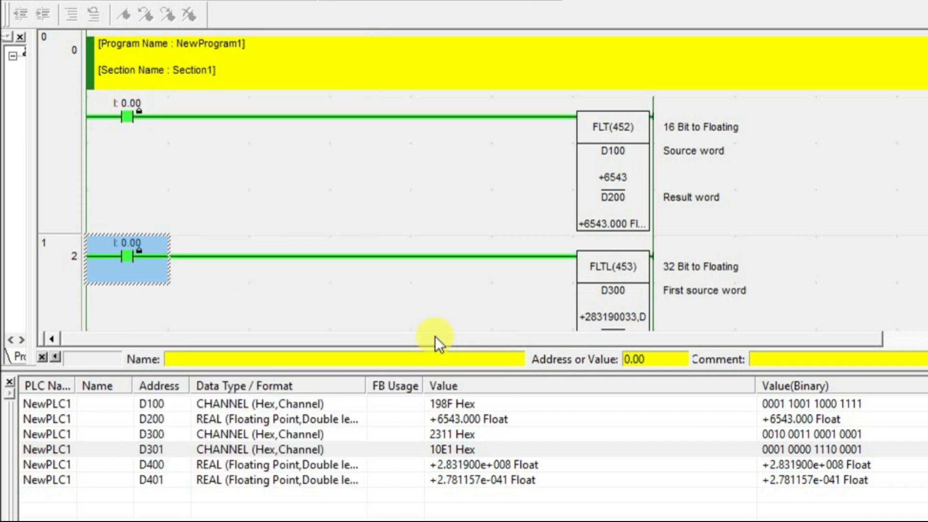